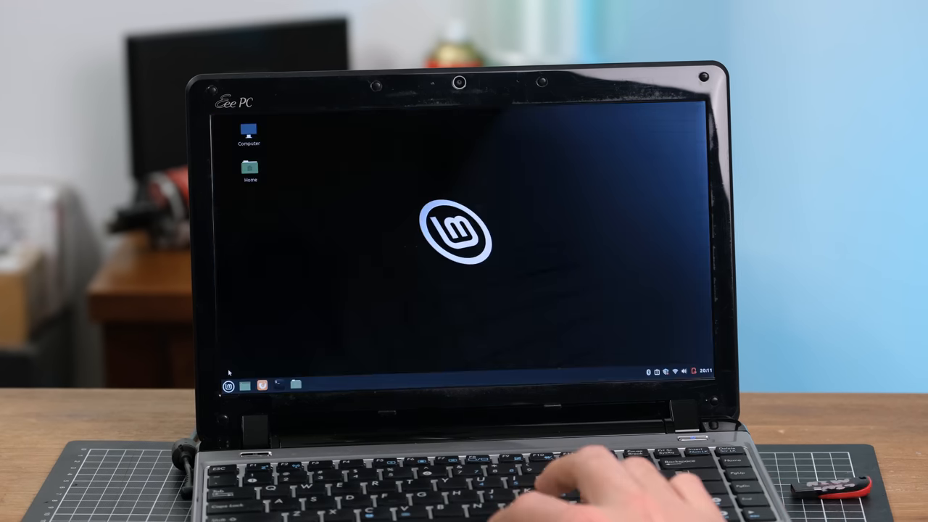
# Open the Mint menu from the bottom panel to show all application categories
pyautogui.click(228, 385)
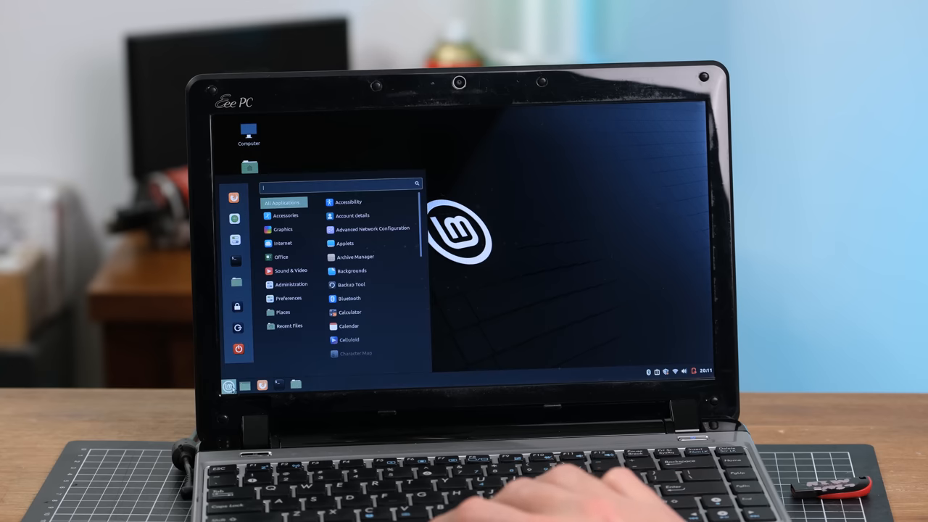